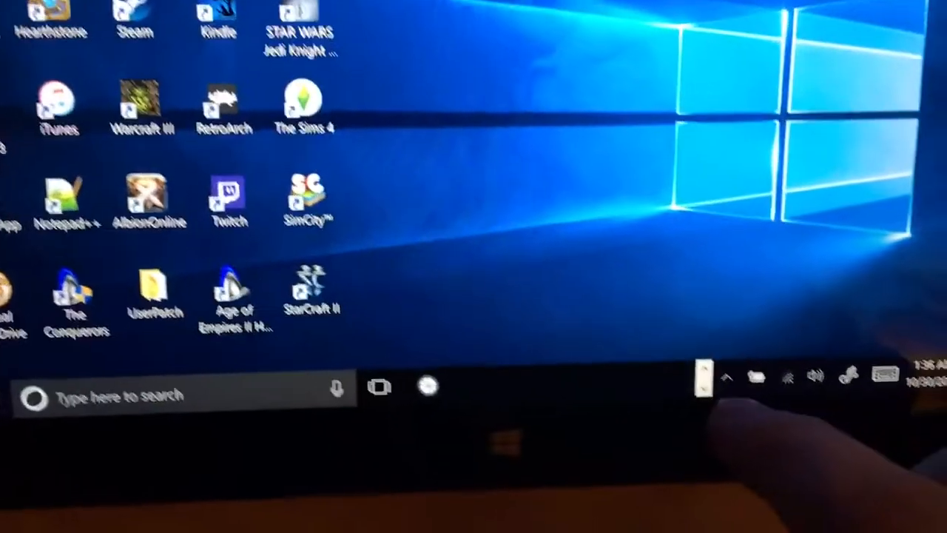
Show the hidden tray icons and bring up the VirtualHere Server from the notification area
{"action": "left_click", "coordinate": [723, 378]}
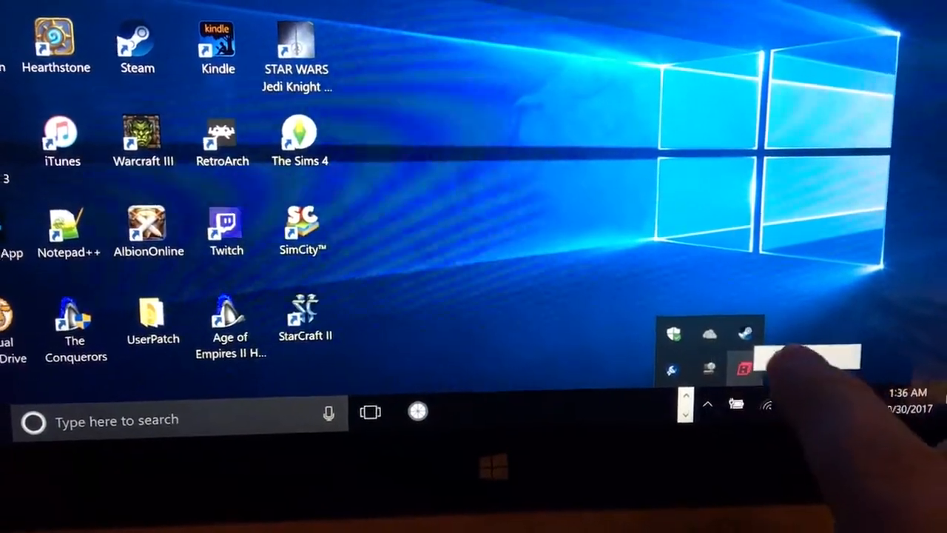
{"action": "left_click", "coordinate": [742, 367]}
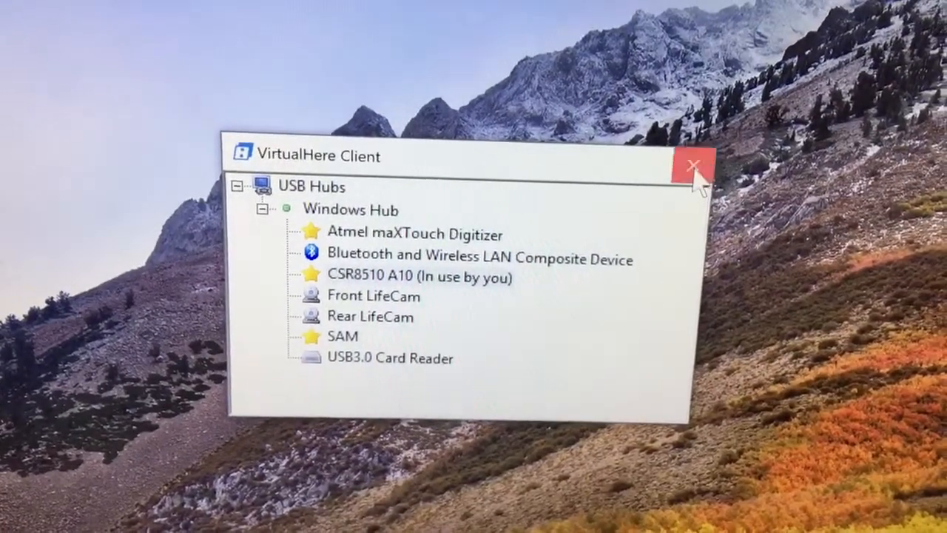
Close the VirtualHere Client after CSR8510 A10 shows In use by you
{"action": "left_click", "coordinate": [693, 163]}
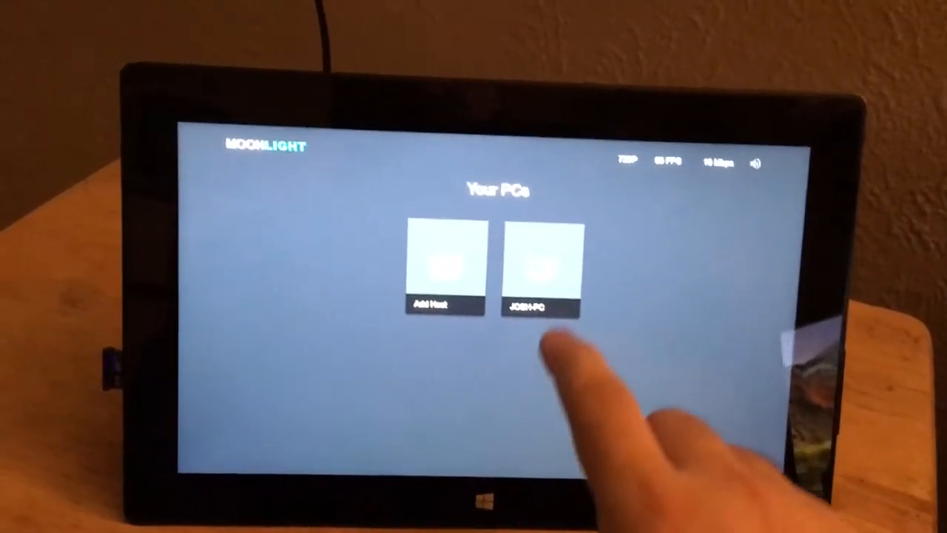
Connect to the gaming PC under Your PCs and start streaming the Steam app
{"action": "left_click", "coordinate": [545, 267]}
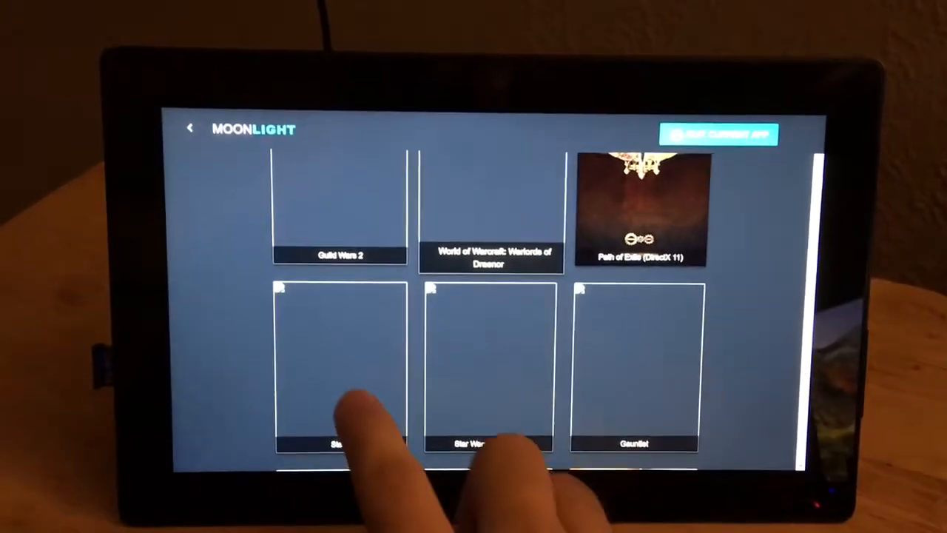
{"action": "left_click", "coordinate": [340, 363]}
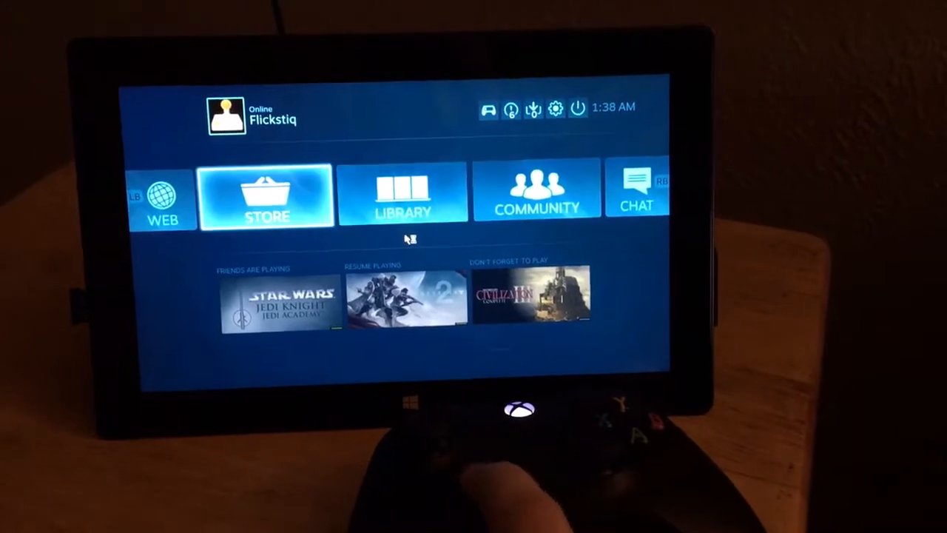
Move the Big Picture selection toward the Destiny 2 tile under Recently Playing
{"action": "key", "text": "Right"}
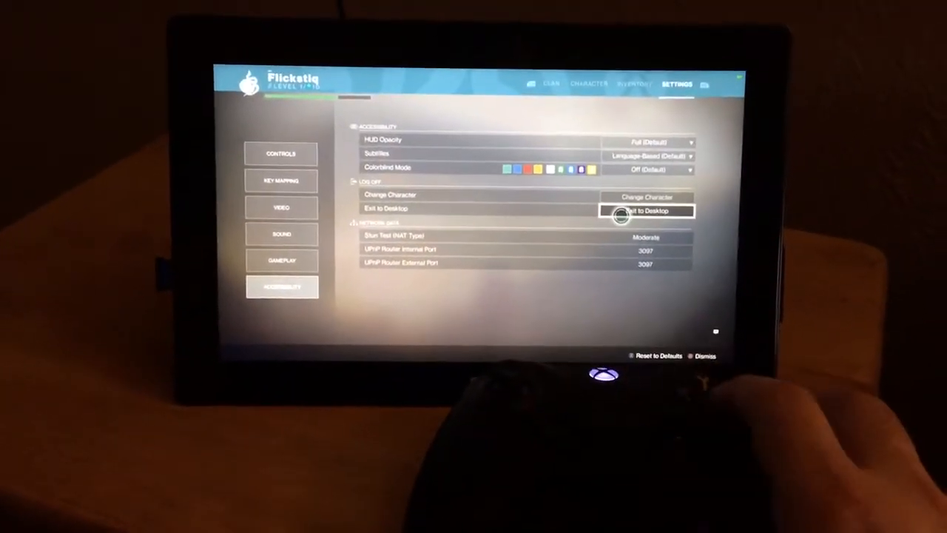
Choose Exit to Desktop from Destiny 2's Gameplay settings
{"action": "left_click", "coordinate": [649, 210]}
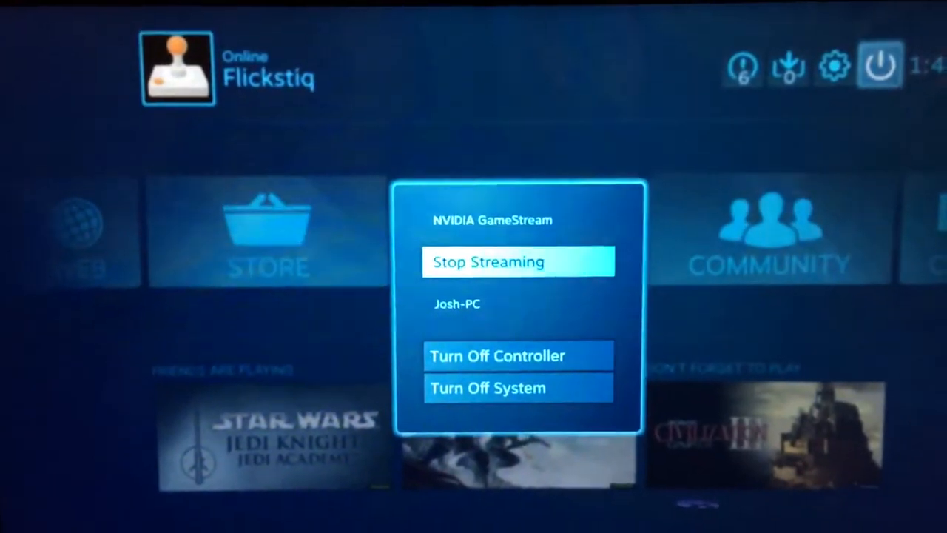
Stop the NVIDIA GameStream session from Big Picture's power menu
{"action": "left_click", "coordinate": [518, 261]}
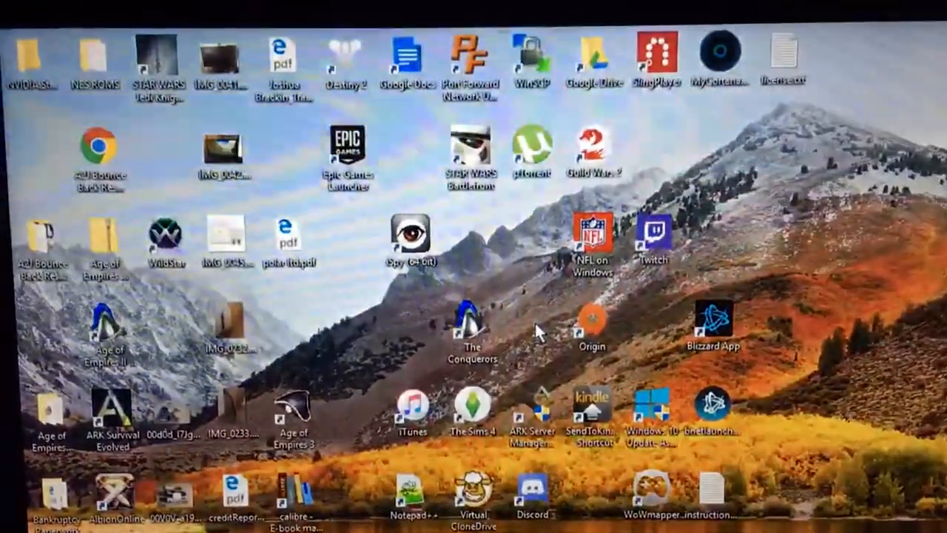